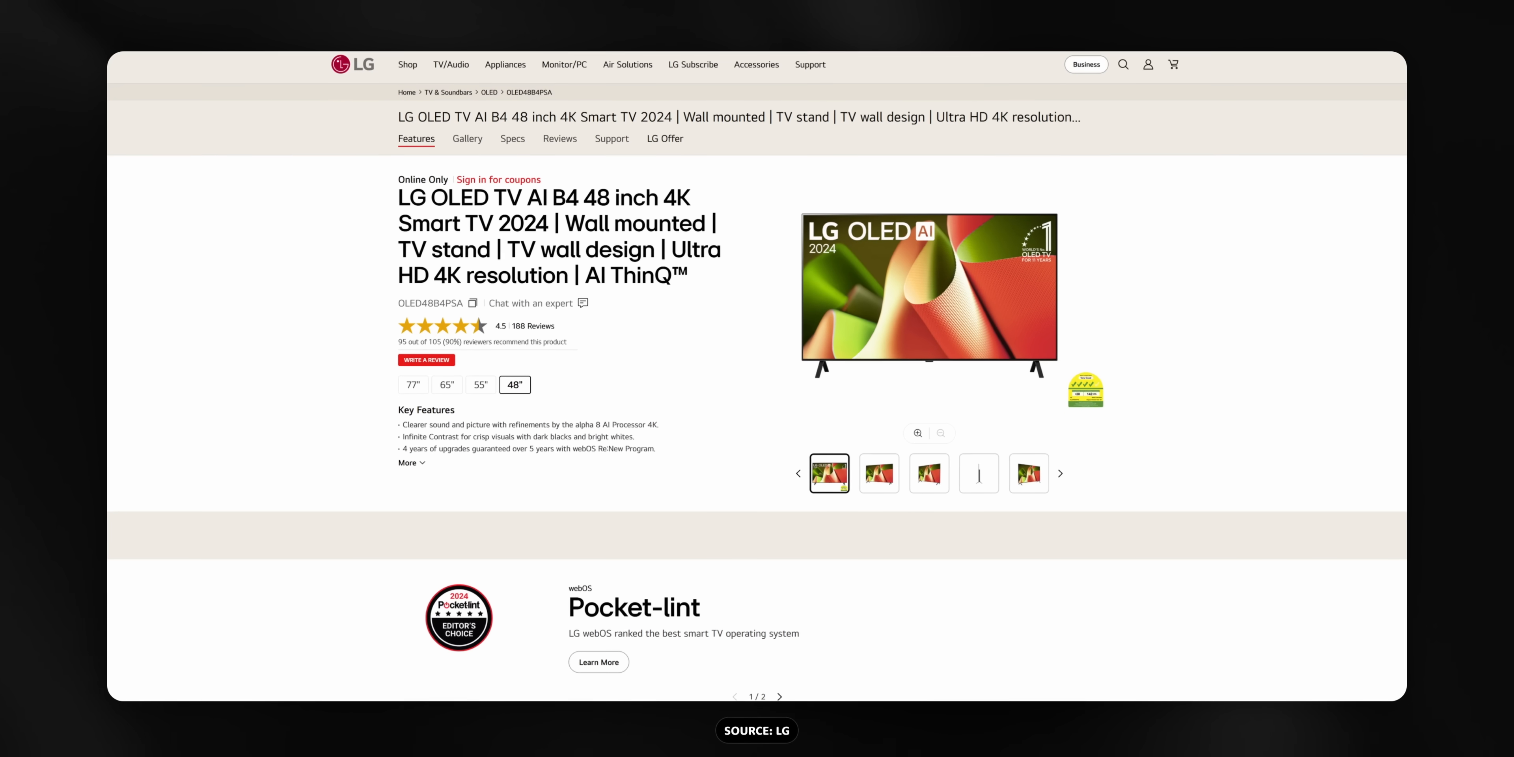
pyautogui.scroll(-3)
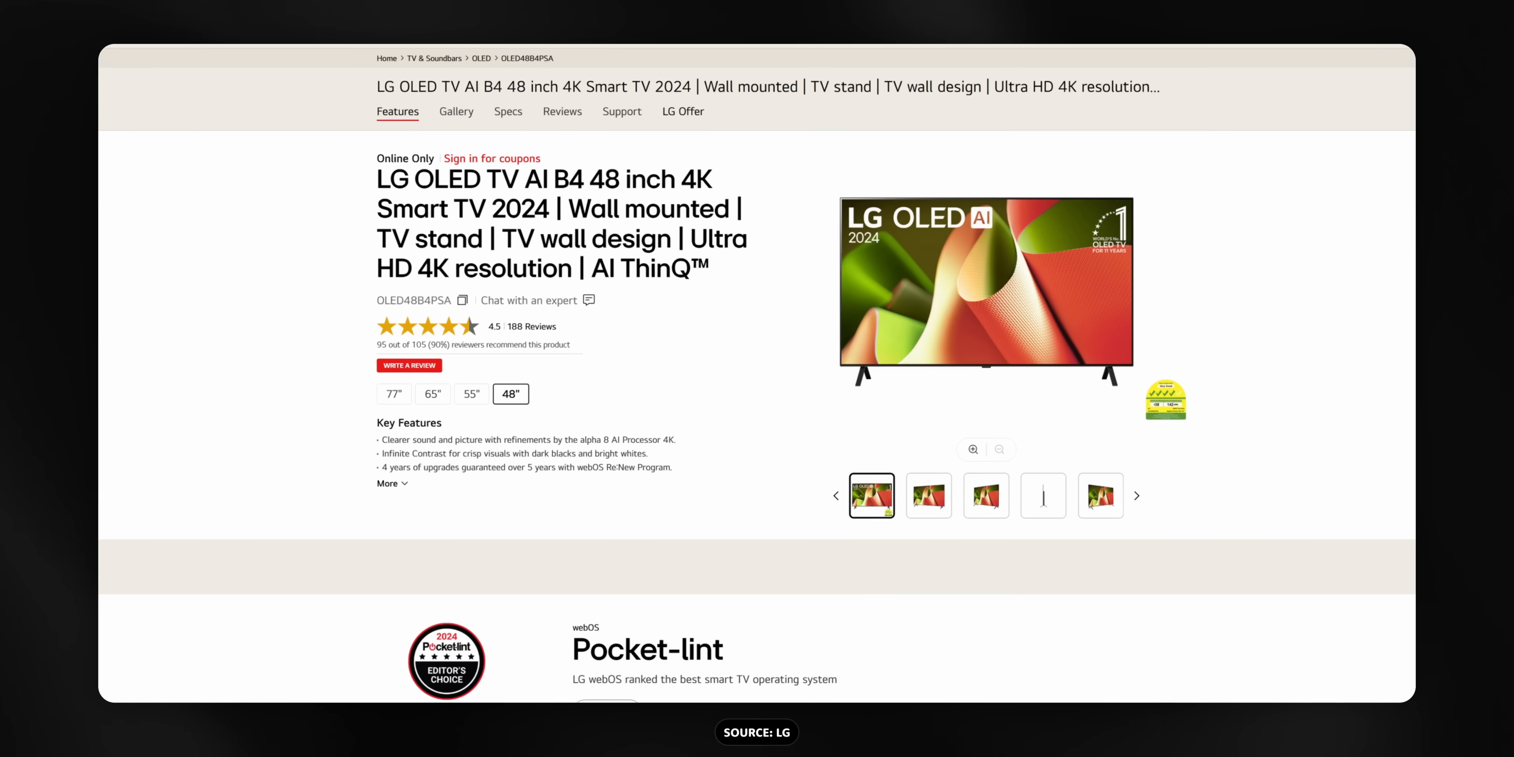